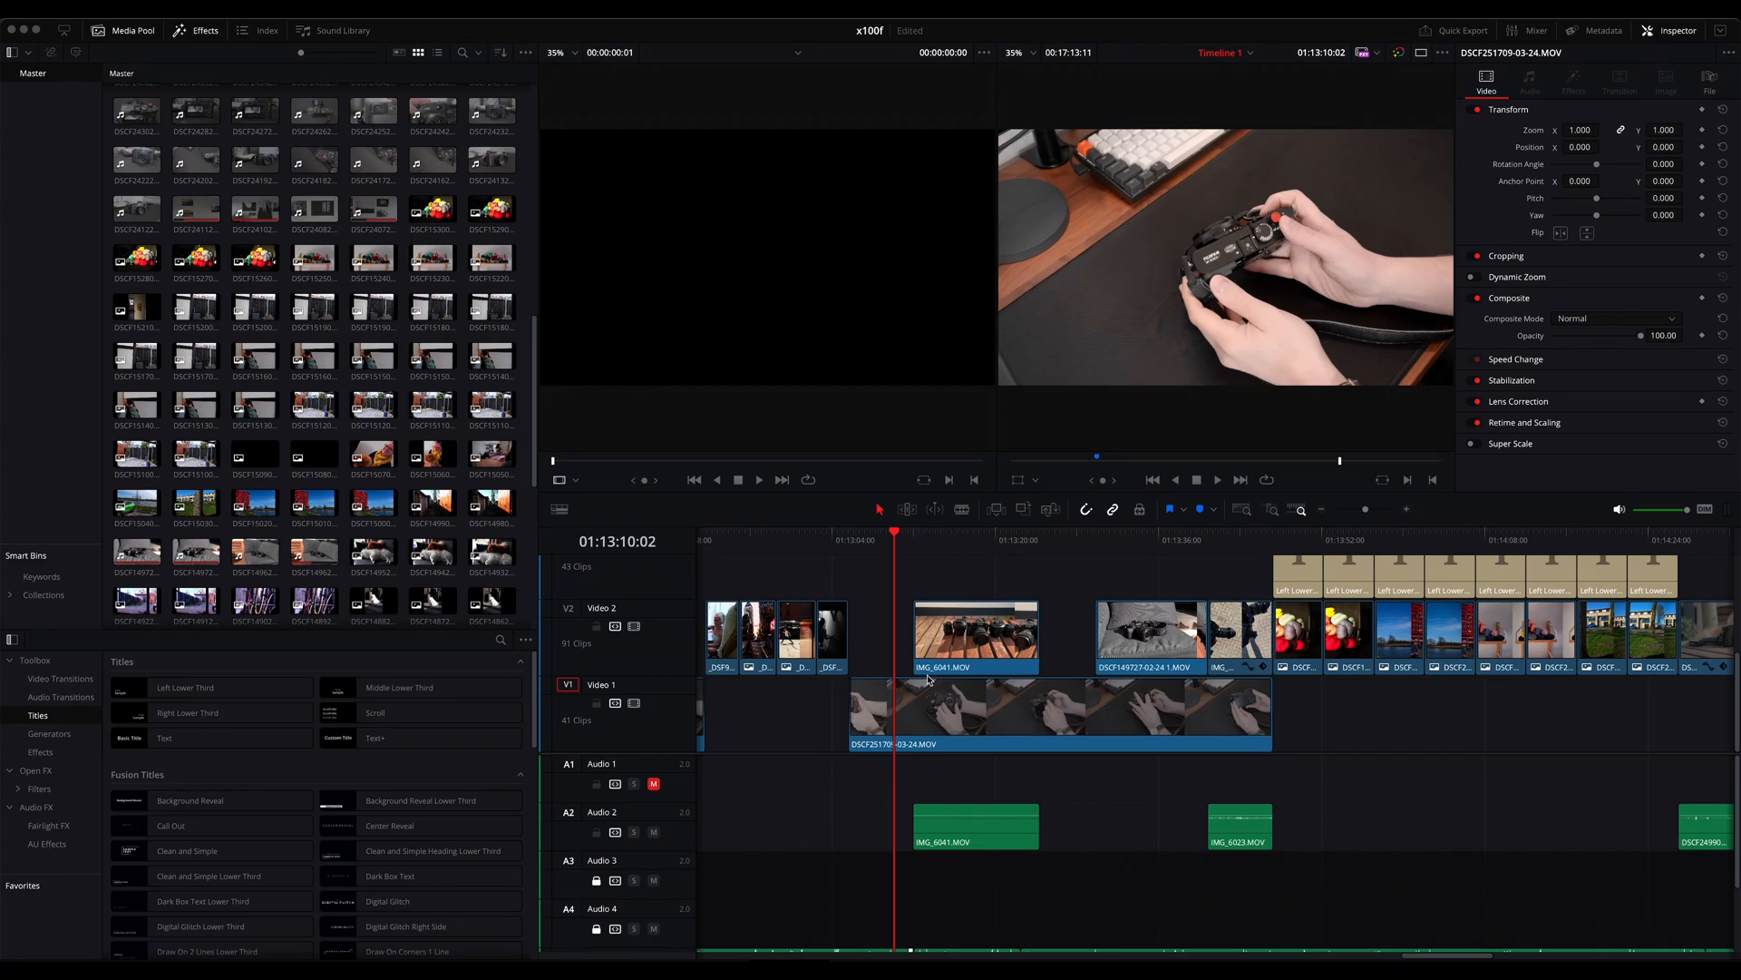
{"action": "scroll", "scroll_direction": "right", "scroll_amount": 3}
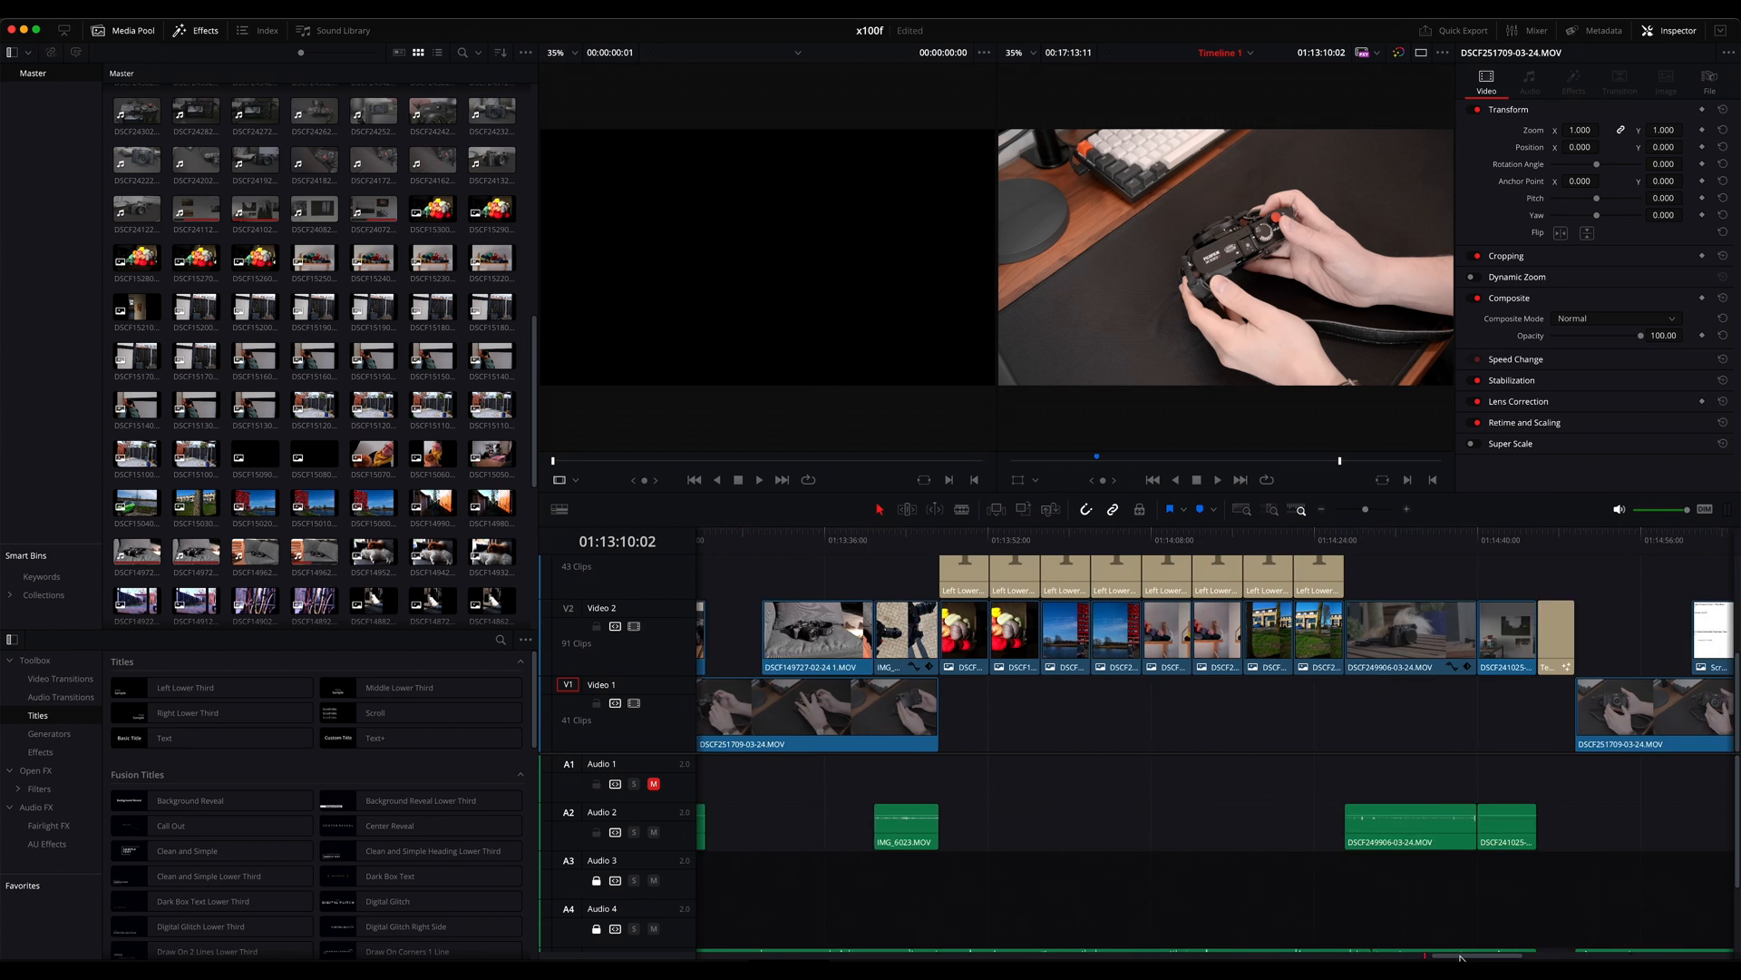